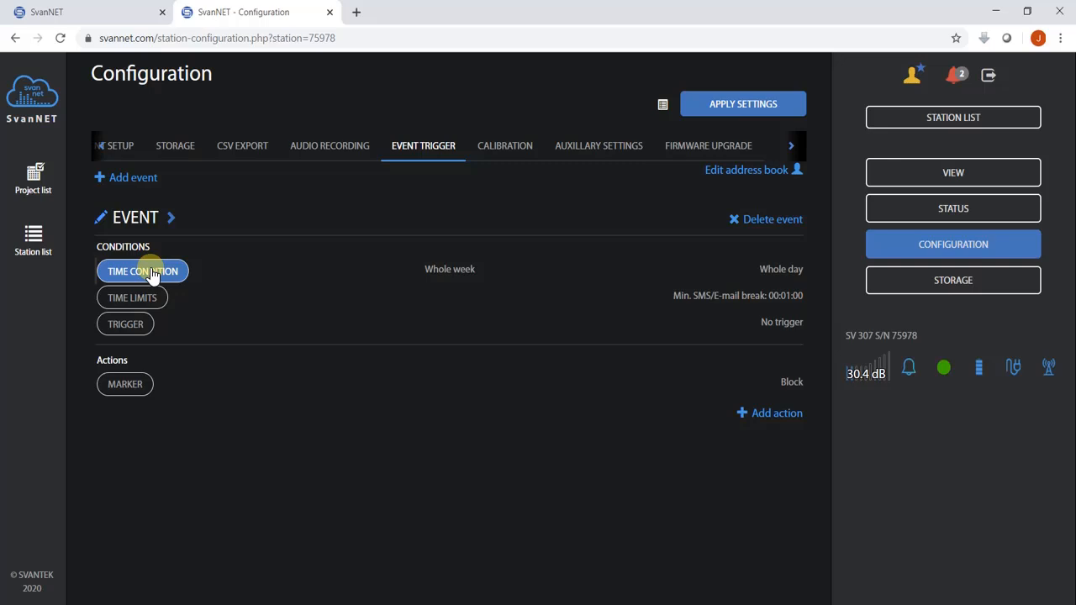
Switch off Whole day and confirm a 10:00–12:00 window for every day of the week.
{"action": "left_click", "coordinate": [141, 270]}
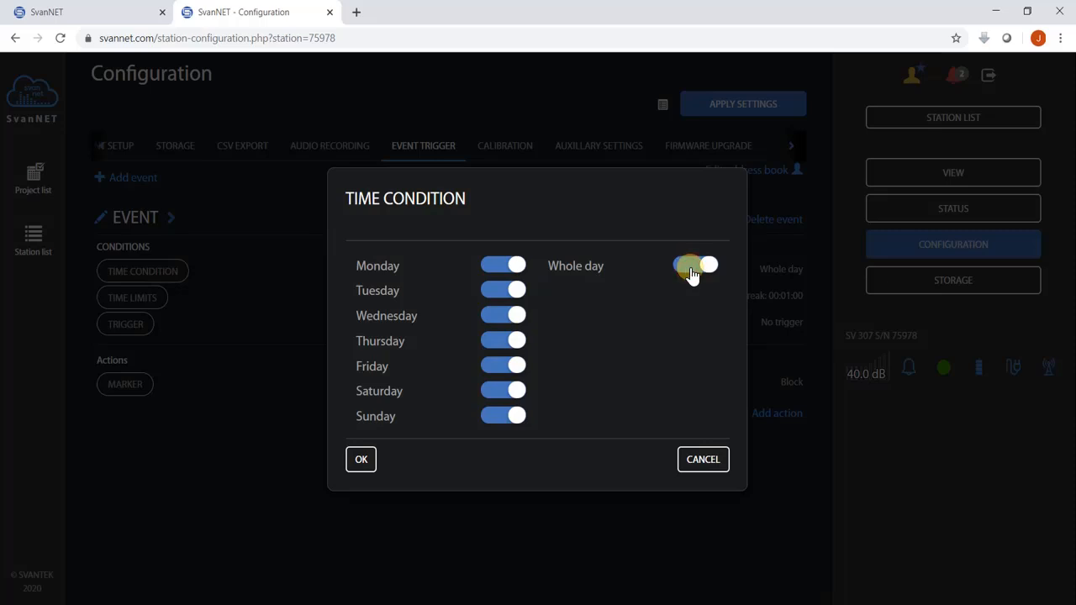
{"action": "left_click", "coordinate": [693, 266]}
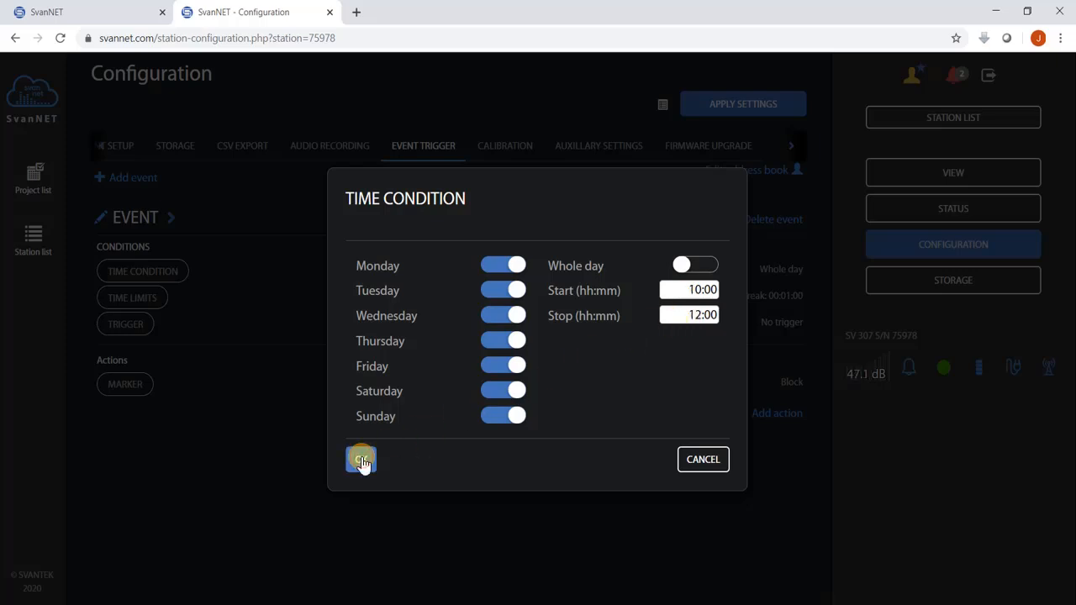
{"action": "left_click", "coordinate": [359, 459]}
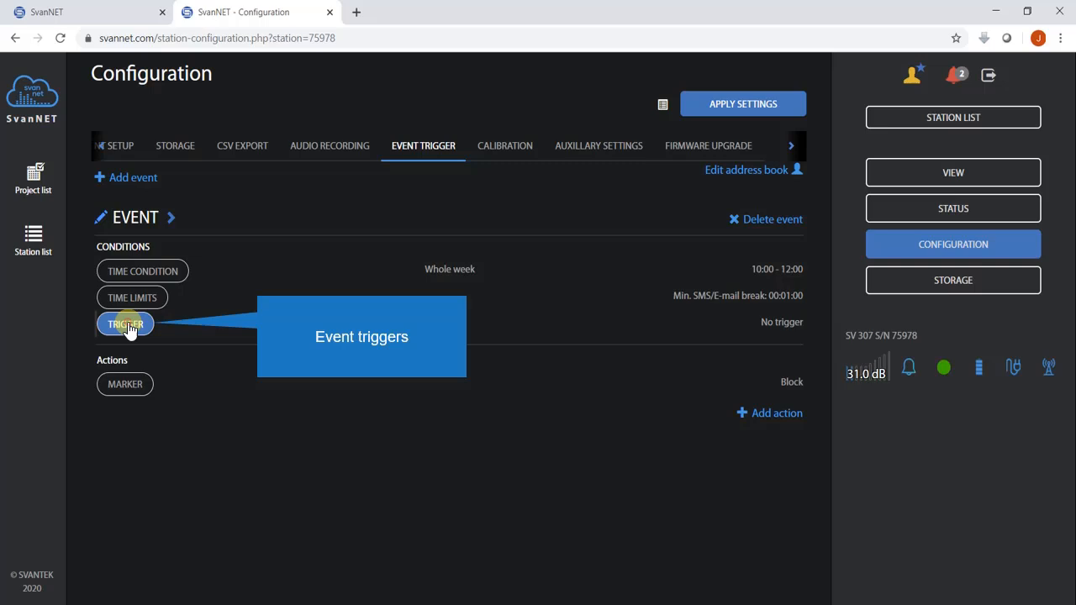
Add a threshold trigger on RLAeq 5 m at 60 dB with 00:00:05 minimum duration.
{"action": "left_click", "coordinate": [124, 323]}
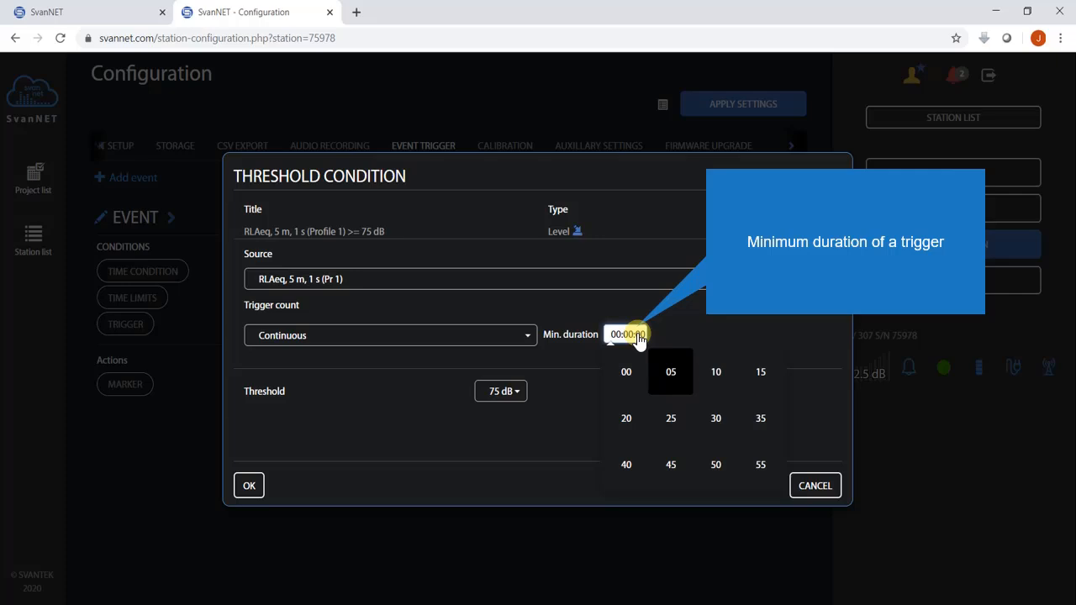
{"action": "left_click", "coordinate": [669, 372]}
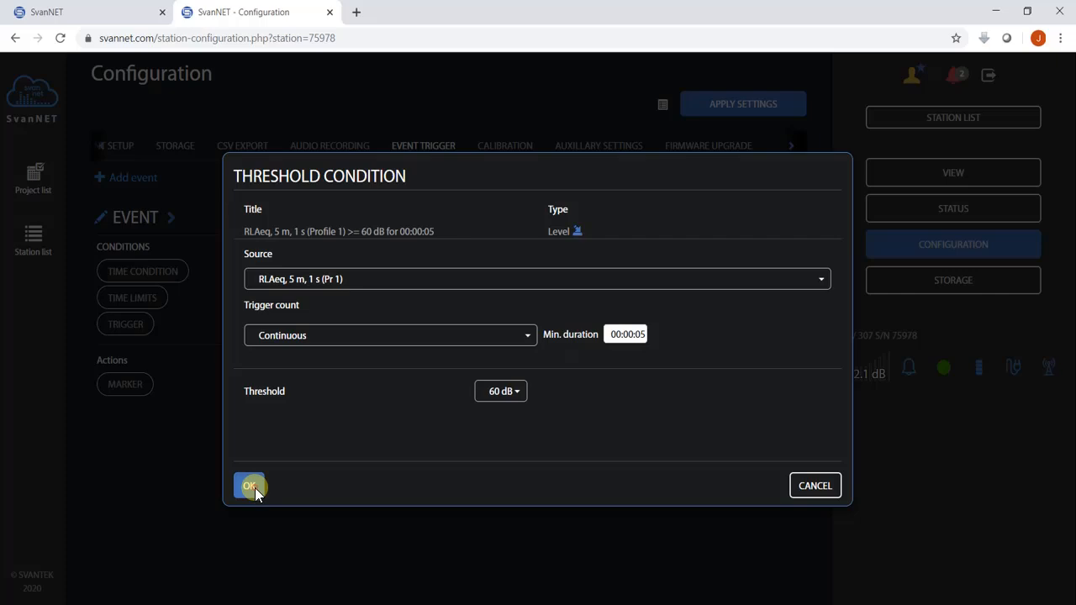
{"action": "left_click", "coordinate": [248, 484]}
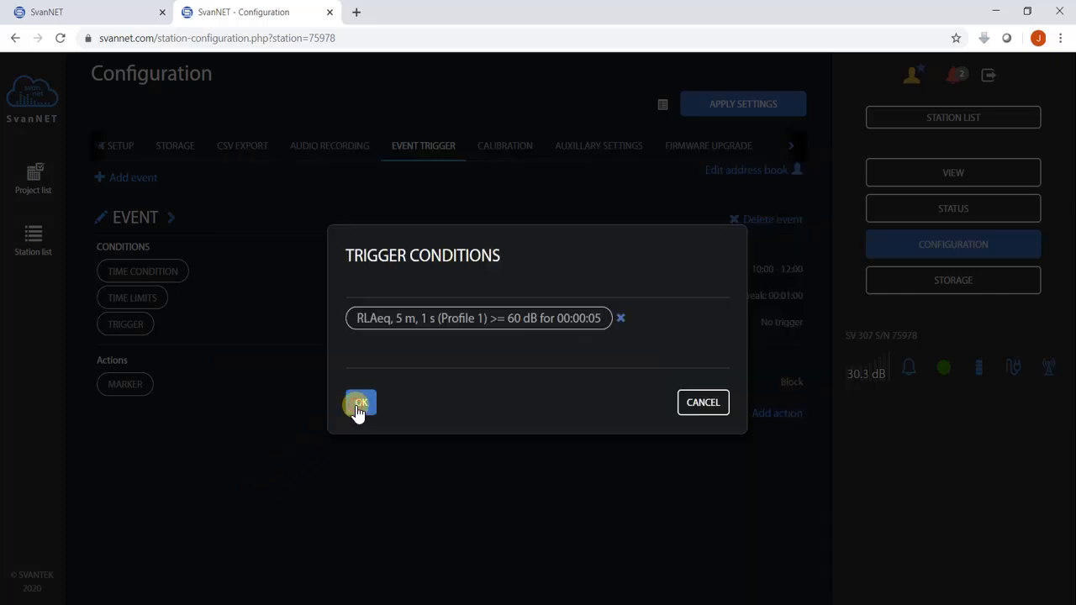
{"action": "left_click", "coordinate": [360, 402]}
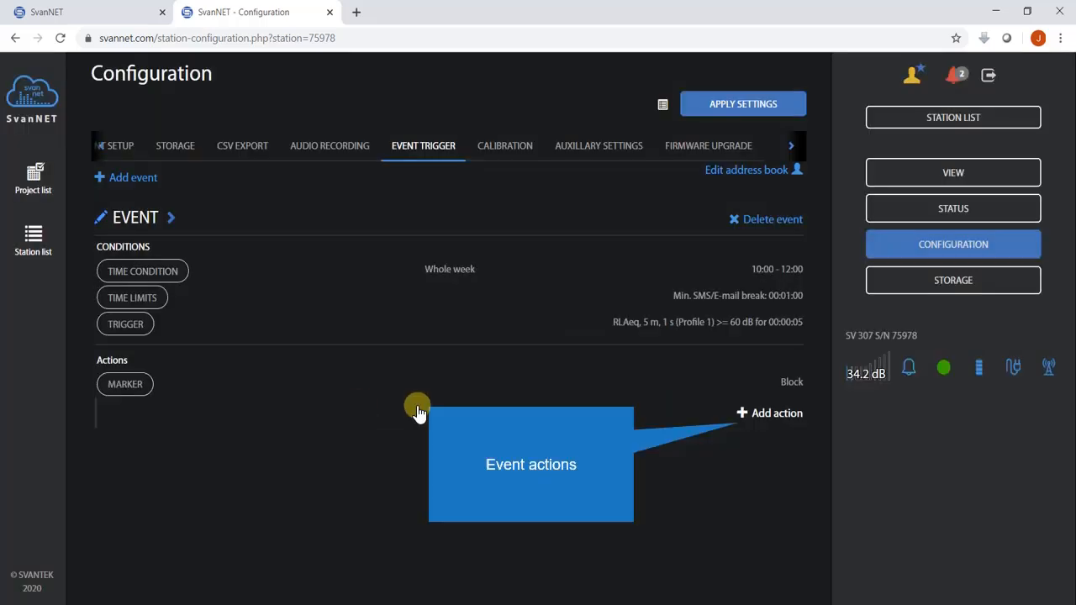
Add an SMS alarm action sent to address-book contact John Smith.
{"action": "left_click", "coordinate": [776, 414]}
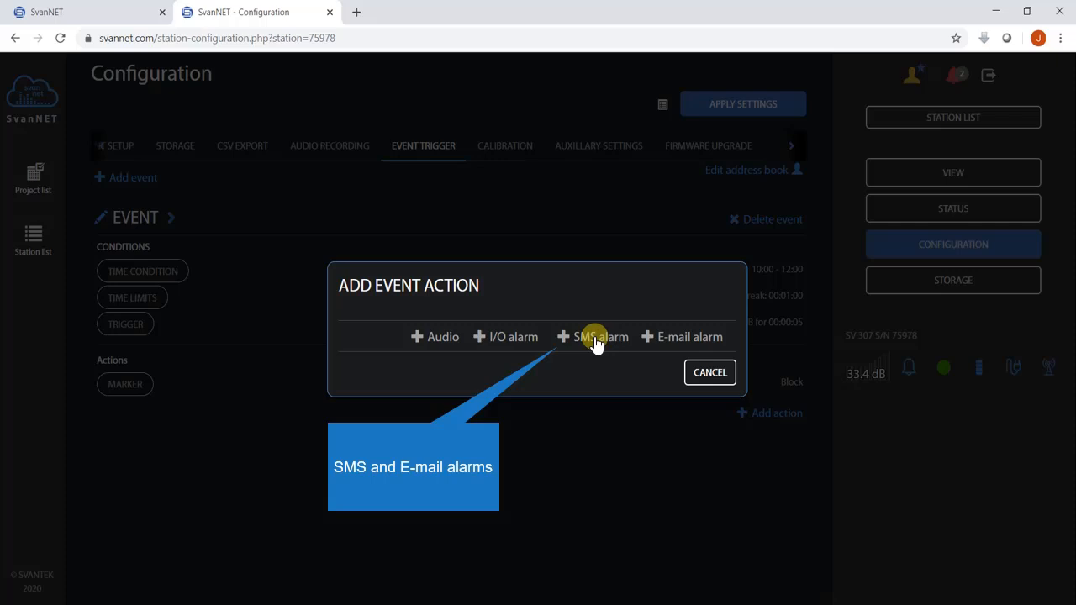
{"action": "left_click", "coordinate": [600, 336]}
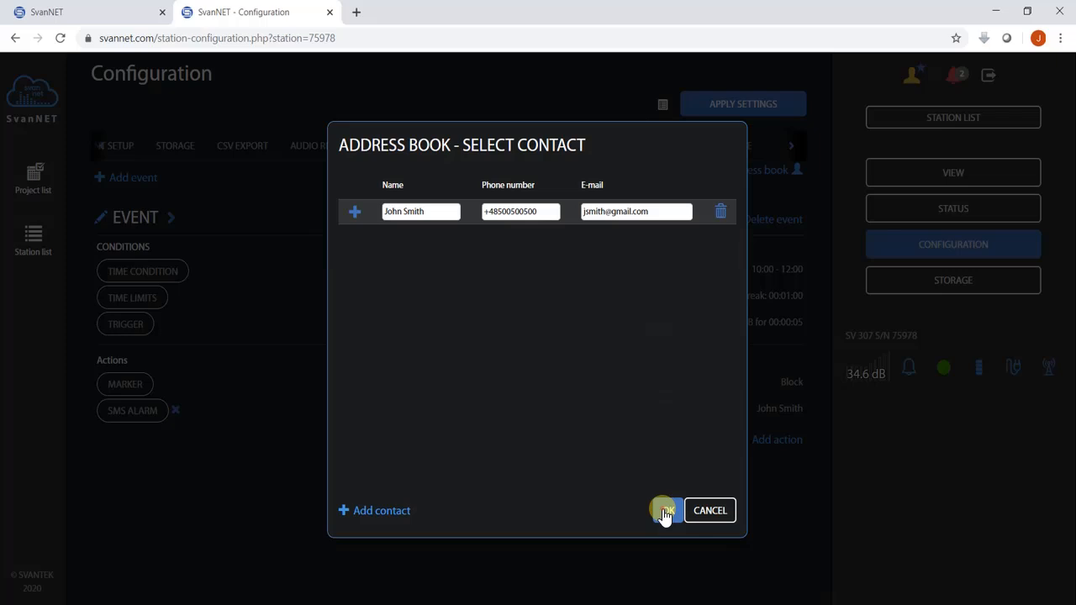
{"action": "left_click", "coordinate": [662, 511]}
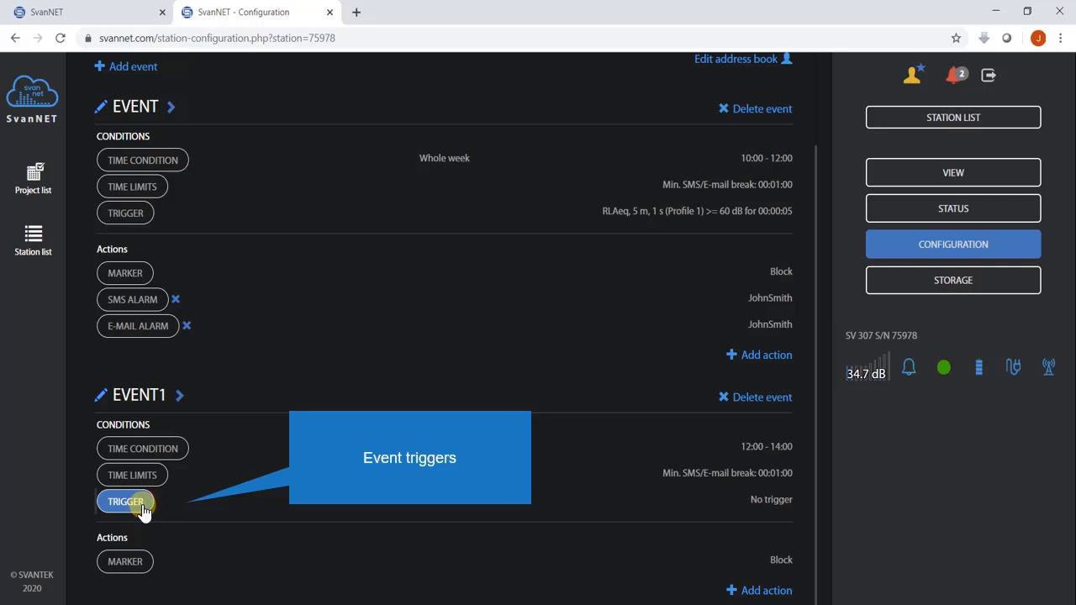
Add a threshold trigger on LAeqPR+Ln 1 s TH at 70 dB, Ln L50, 30 s pre-trigger.
{"action": "left_click", "coordinate": [124, 500]}
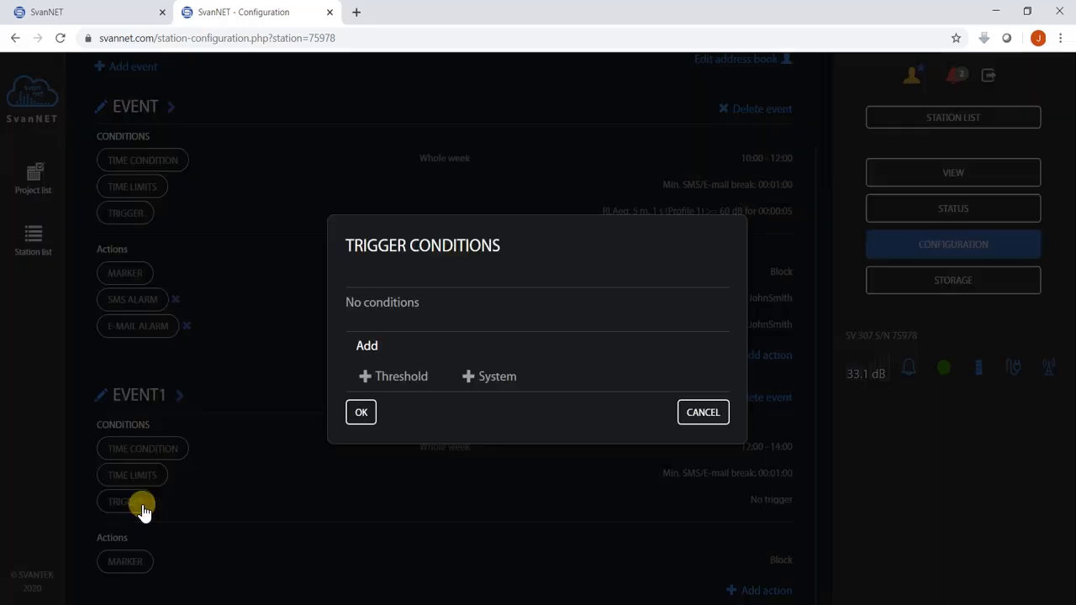
{"action": "left_click", "coordinate": [393, 377]}
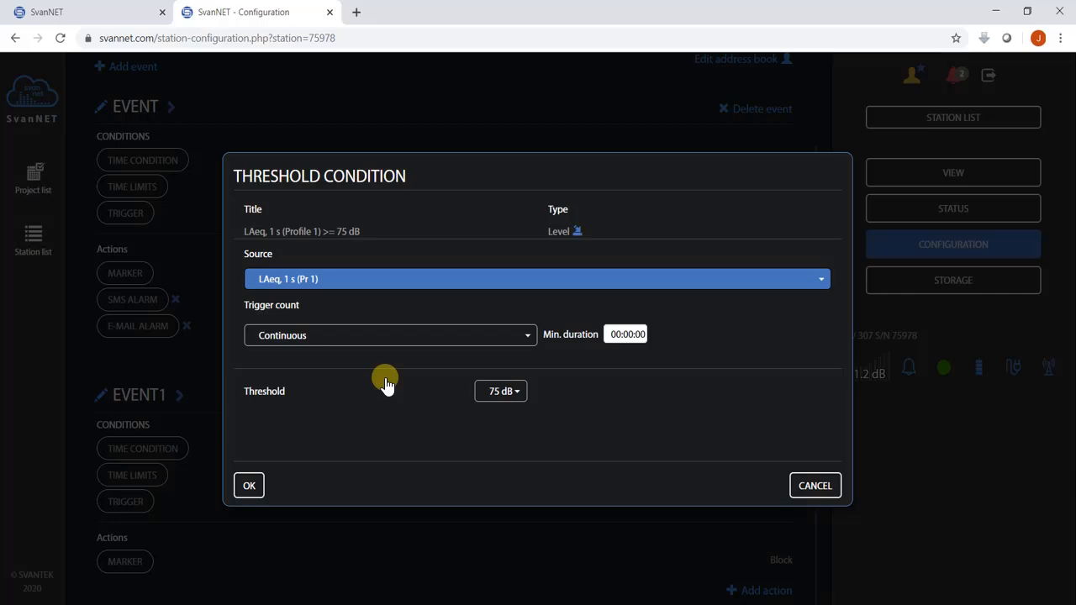
{"action": "mouse_move", "coordinate": [396, 286]}
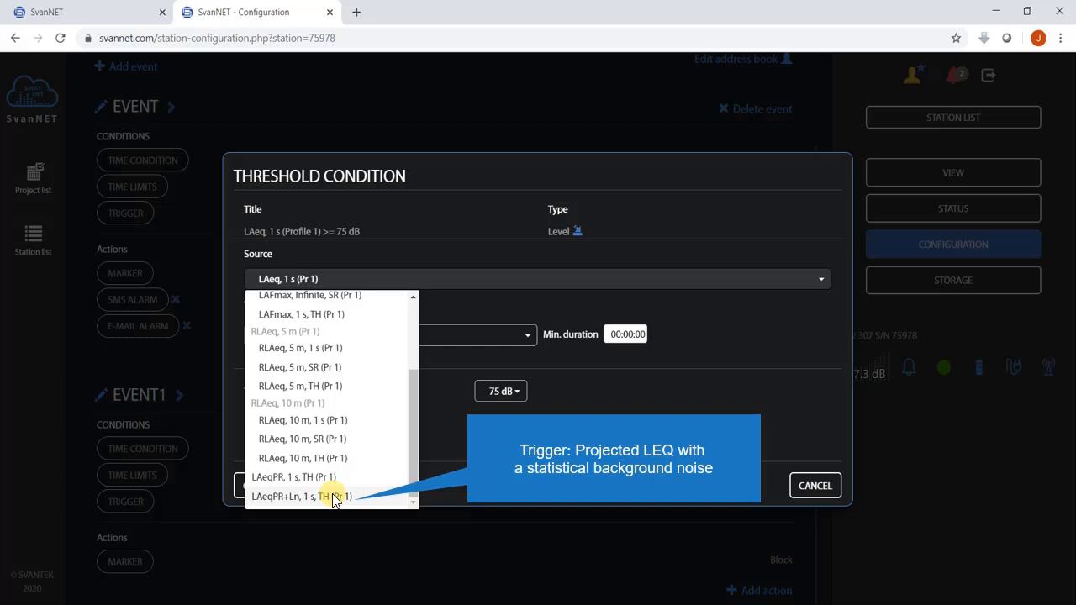
{"action": "left_click", "coordinate": [299, 496]}
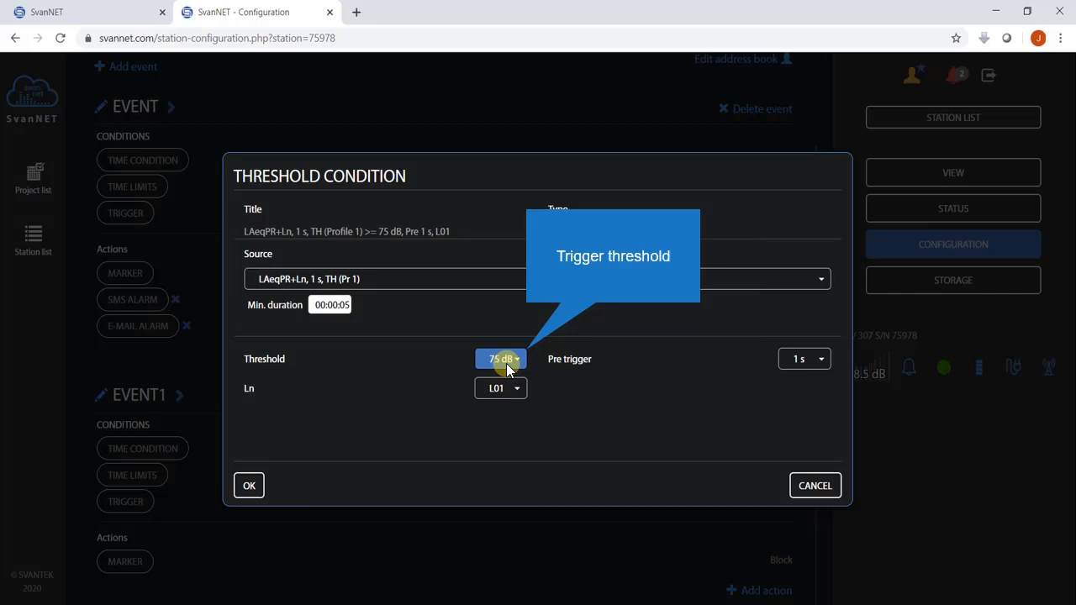
{"action": "left_click", "coordinate": [501, 359]}
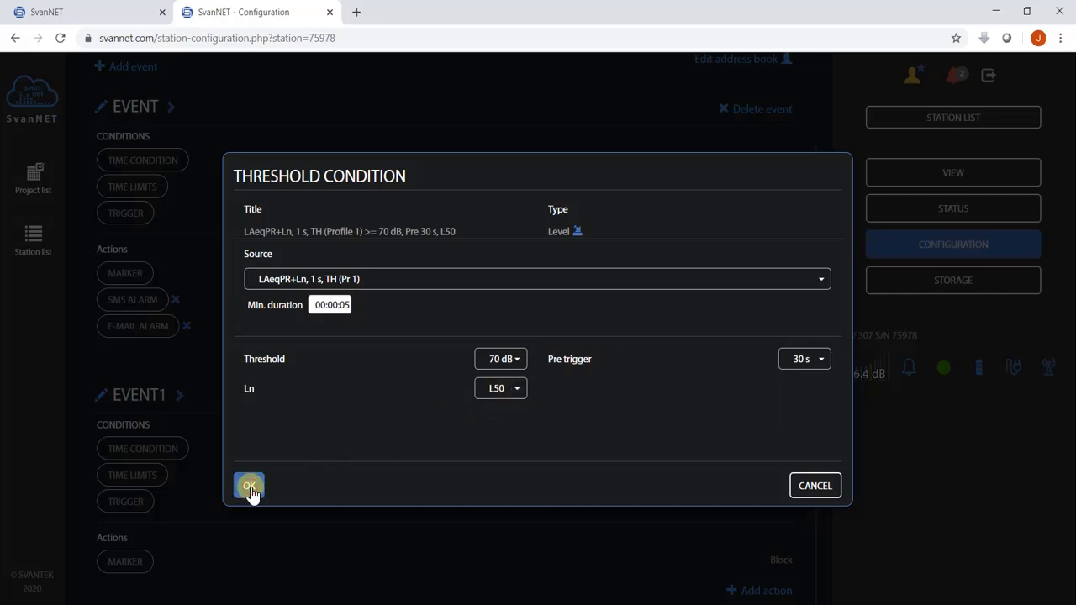
{"action": "left_click", "coordinate": [249, 484]}
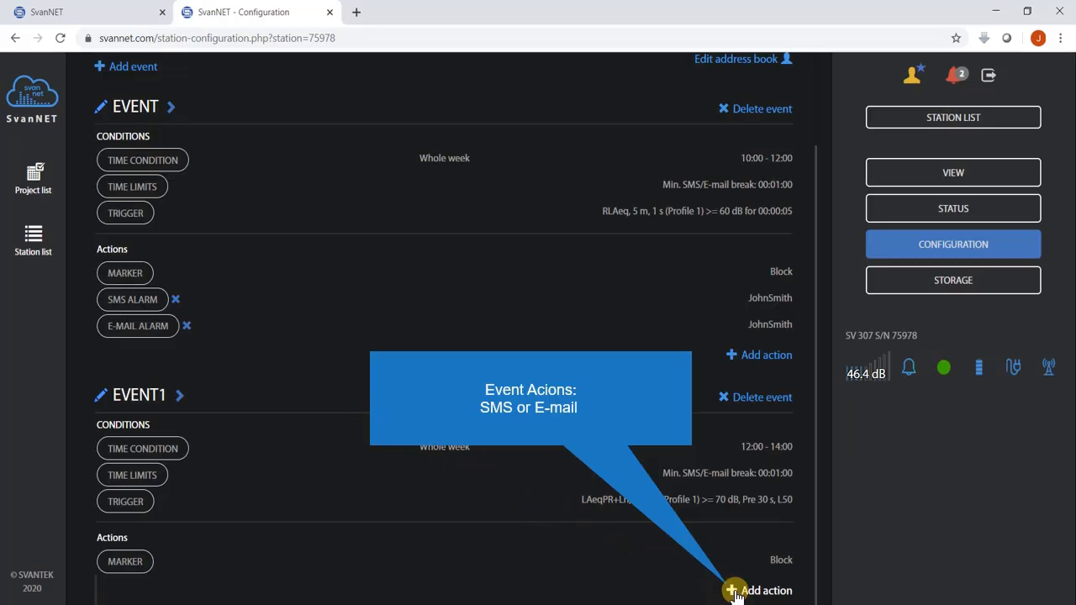
Start adding an alarm action to the second event.
{"action": "left_click", "coordinate": [733, 590]}
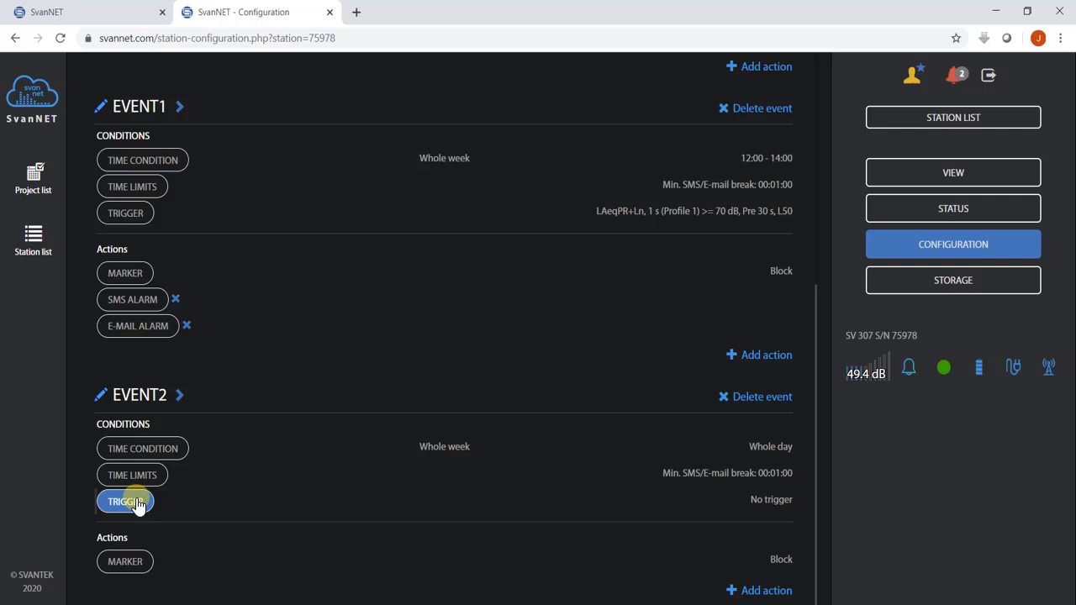
Add a System trigger with powered-up, before-power-down and eleven more states ticked.
{"action": "left_click", "coordinate": [124, 501]}
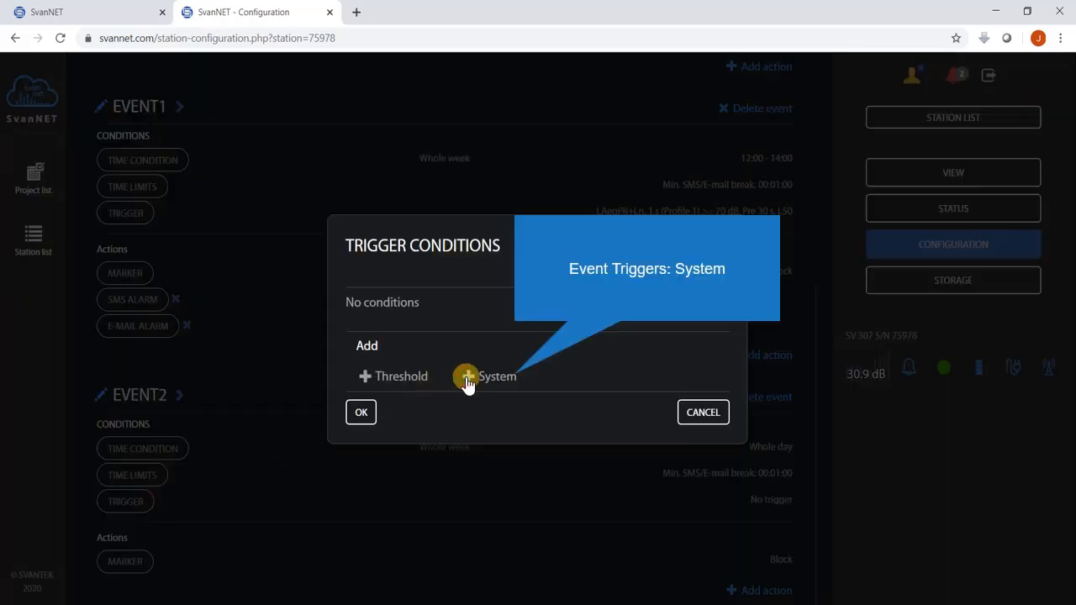
{"action": "left_click", "coordinate": [498, 377]}
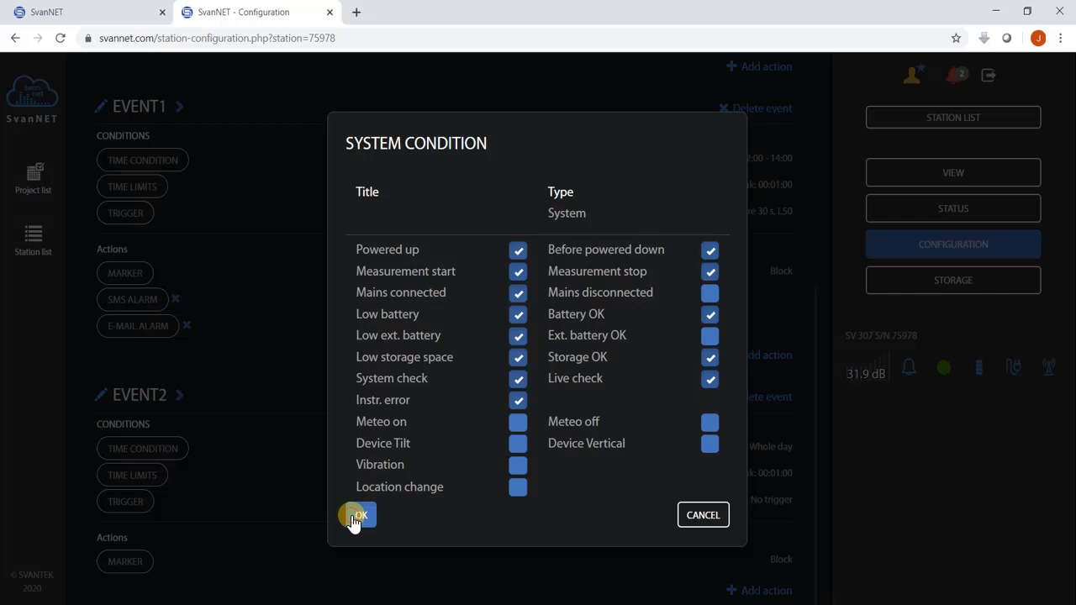
{"action": "left_click", "coordinate": [360, 514]}
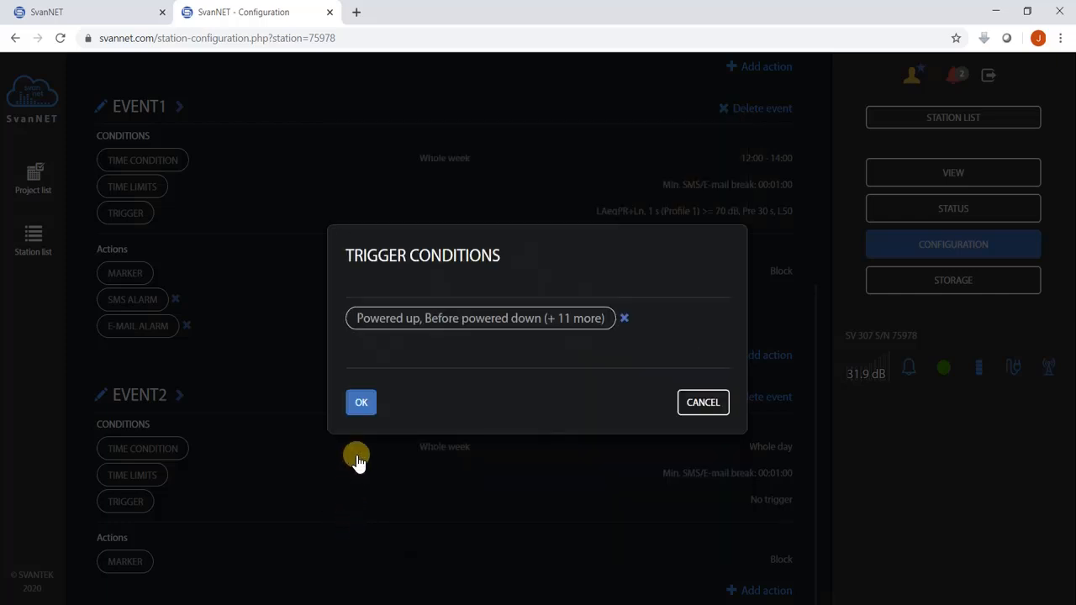
{"action": "left_click", "coordinate": [360, 402]}
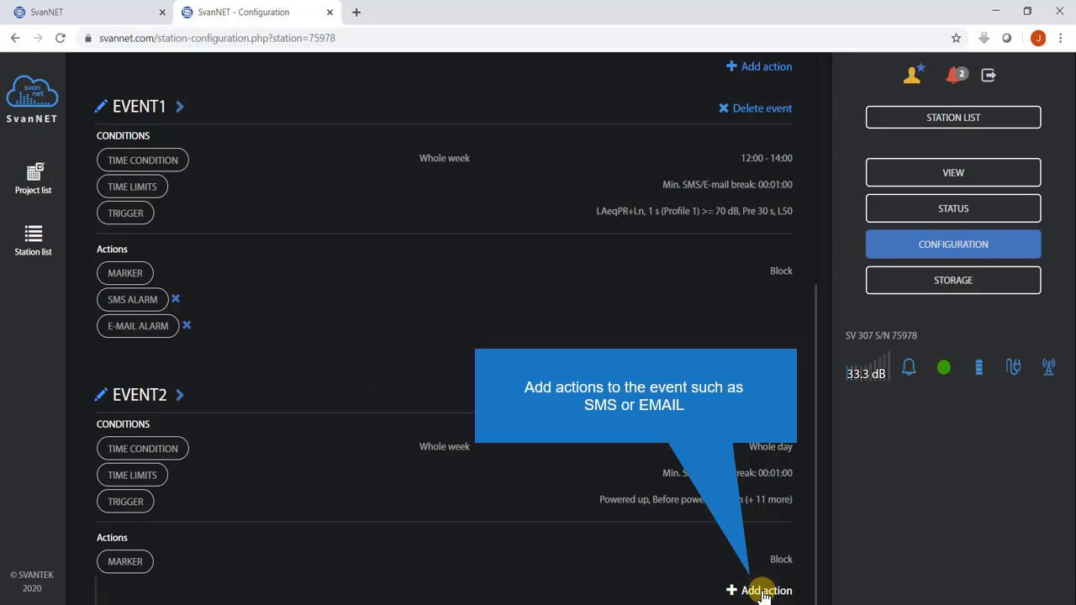
{"action": "left_click", "coordinate": [760, 590]}
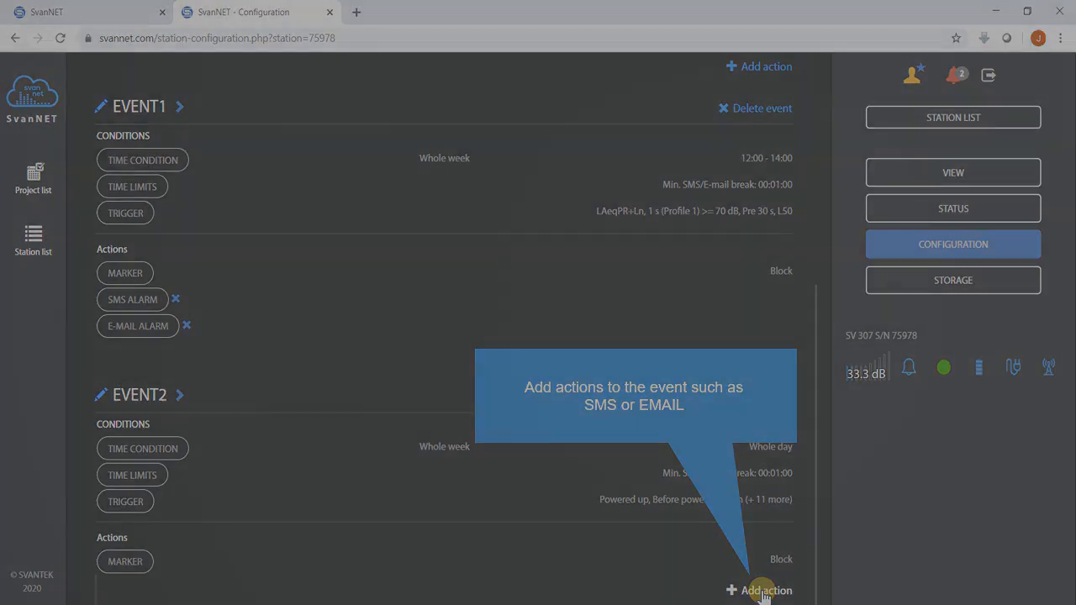